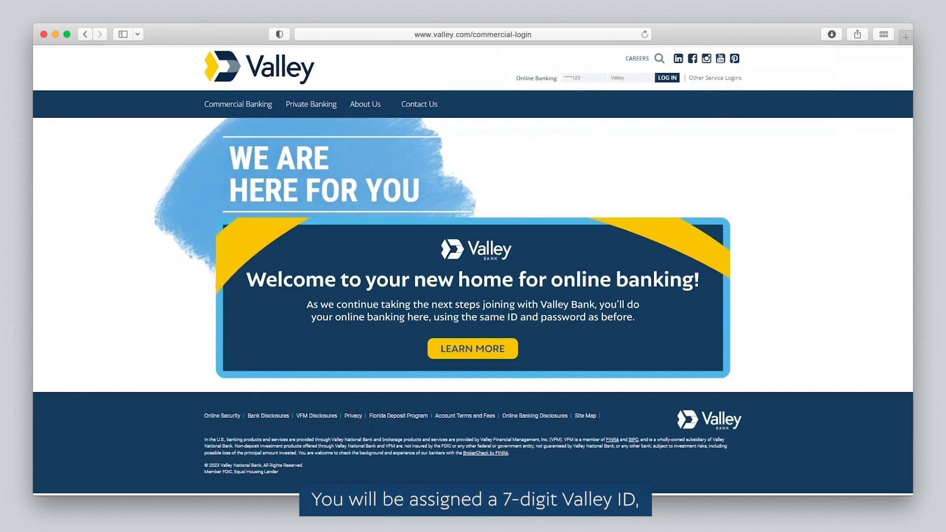
Sign in to online banking from the Valley home page with the password
left_click(666, 77)
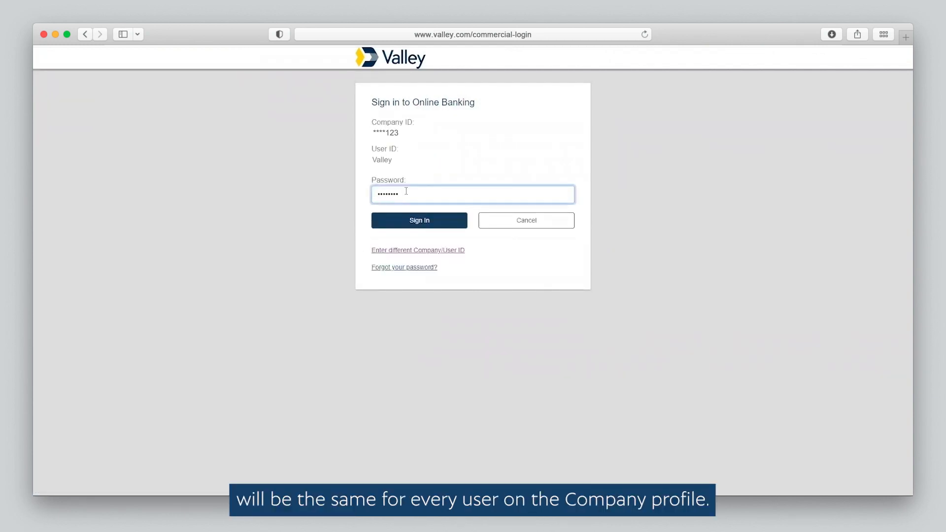
left_click(418, 219)
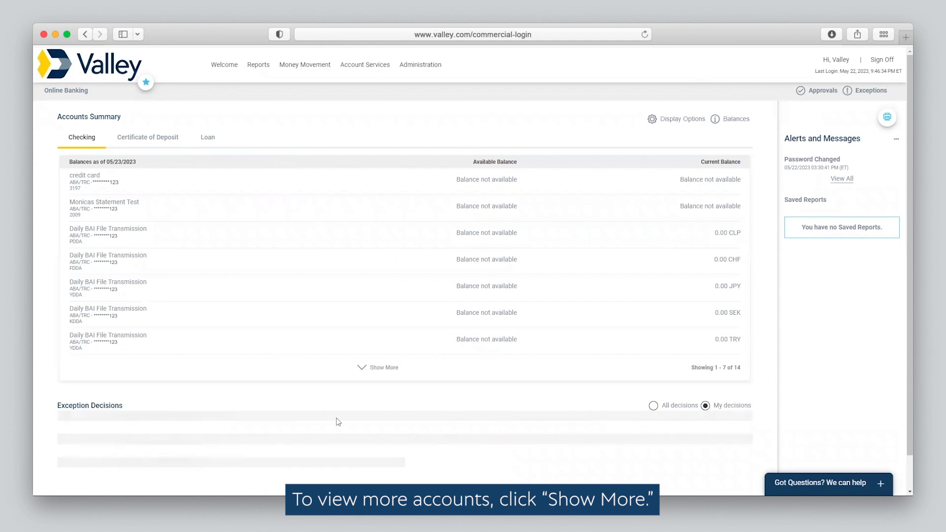
In Display Options move Monicas Statement Test to ninth, after Daily BAI File FX, and save
left_click(377, 367)
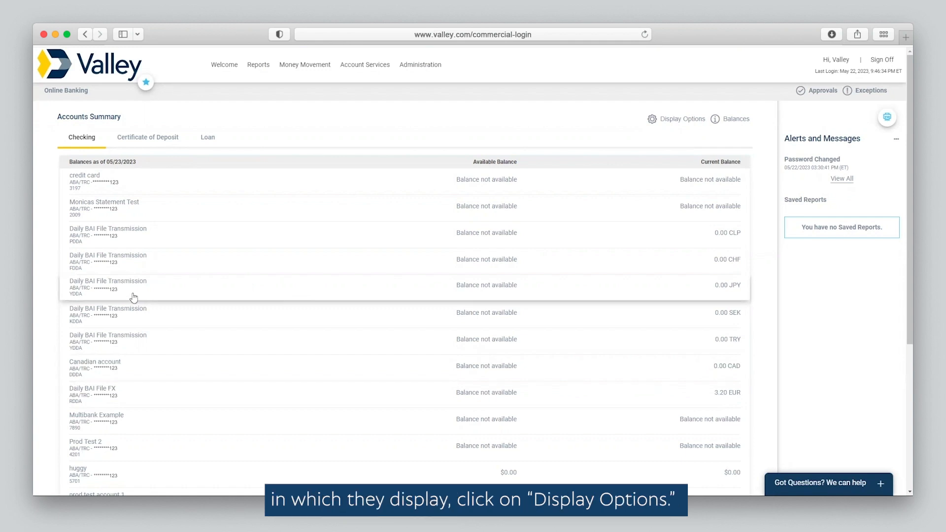
left_click(681, 118)
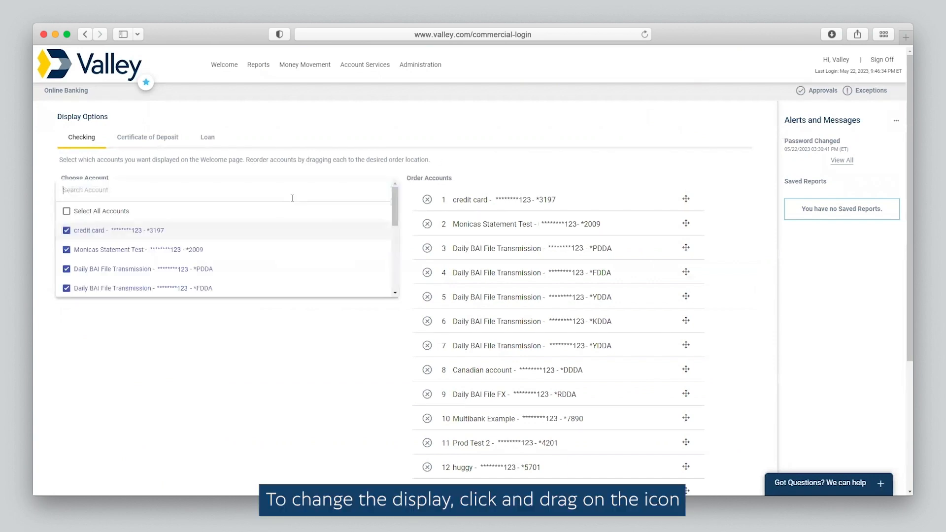
left_click_drag(685, 223, 583, 357)
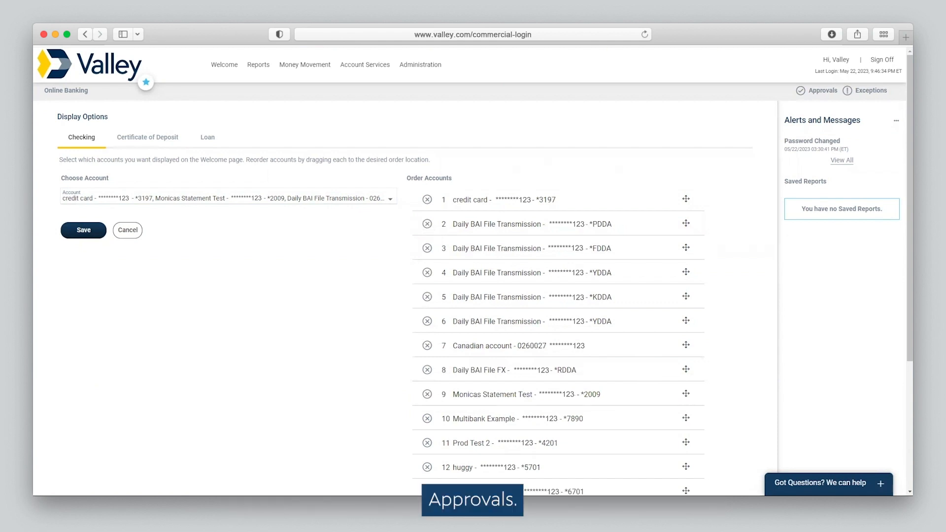
left_click(83, 230)
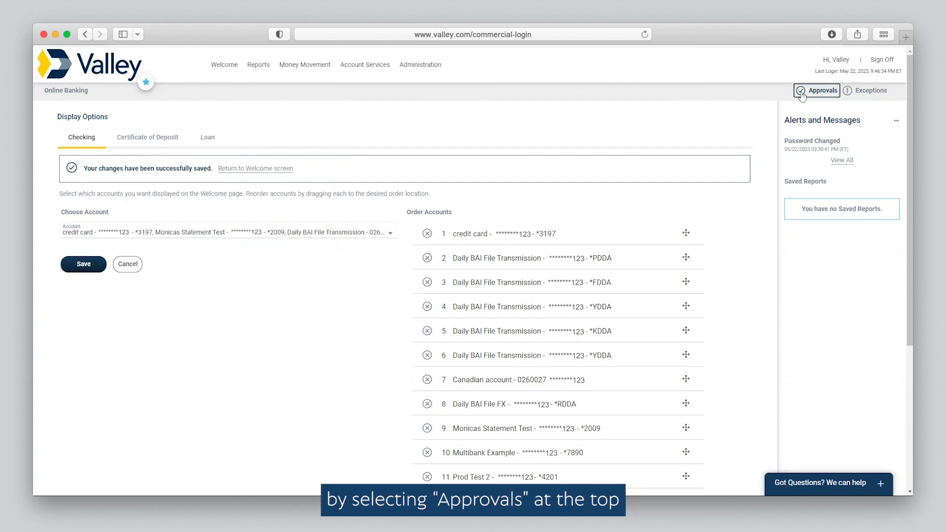
Approve the checked wire from prod test account 1 under Approvals > Transactions, then view pending templates
left_click(821, 91)
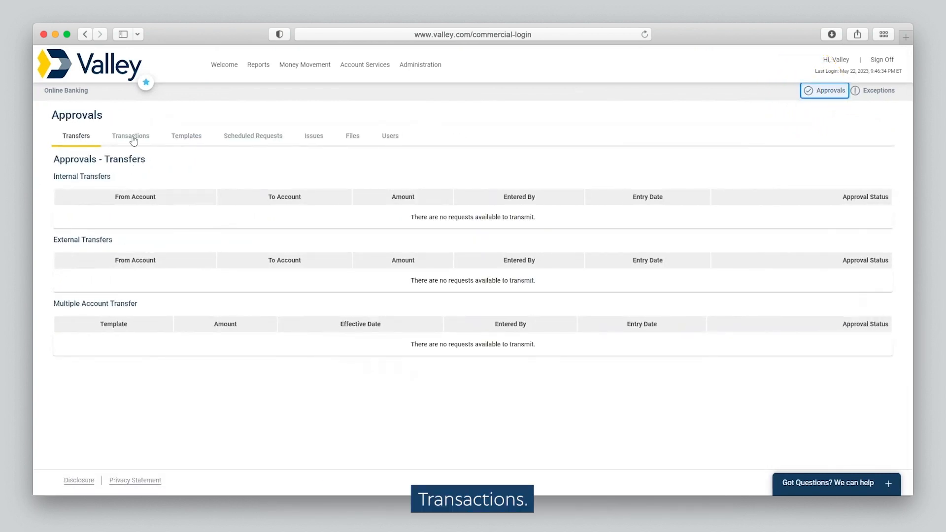
left_click(130, 135)
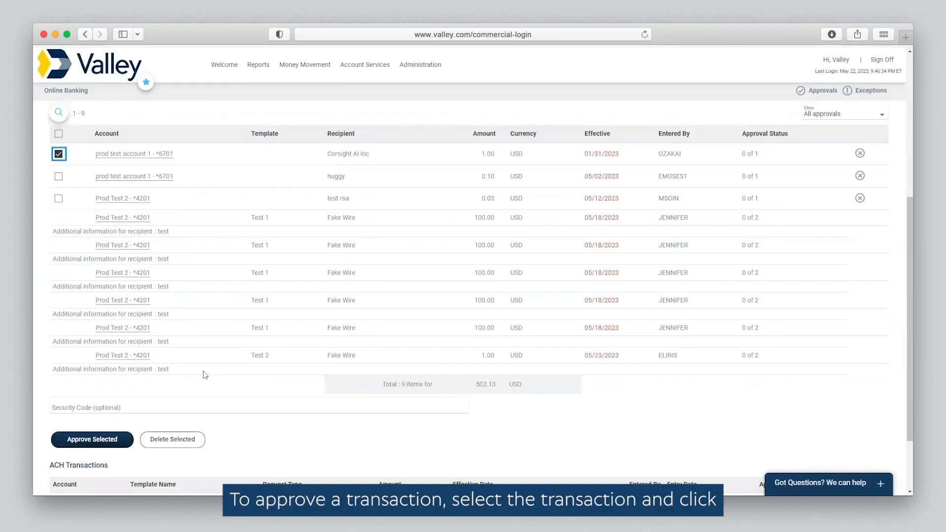
left_click(91, 439)
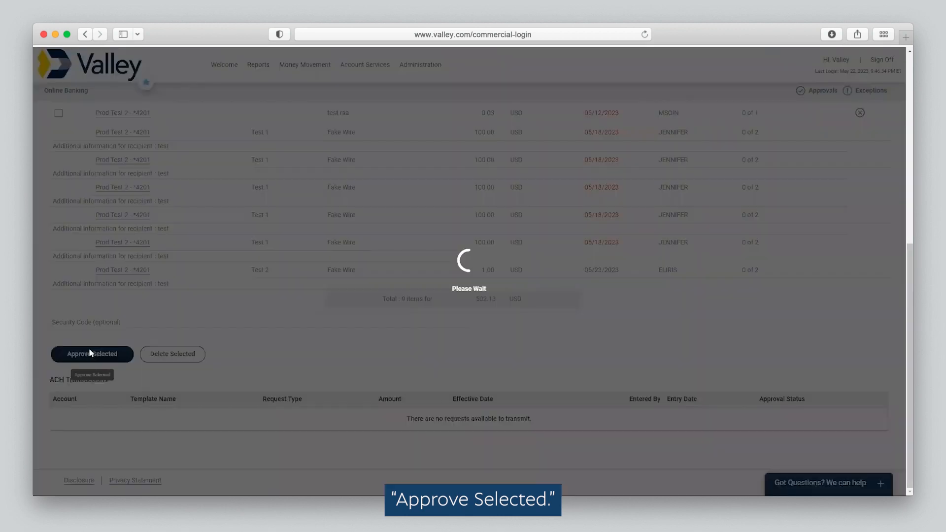
left_click(92, 353)
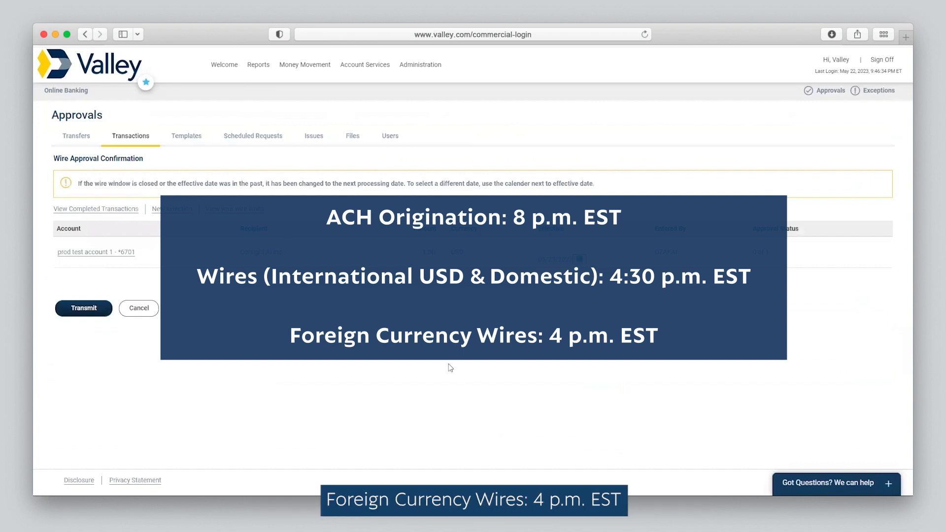
left_click(184, 136)
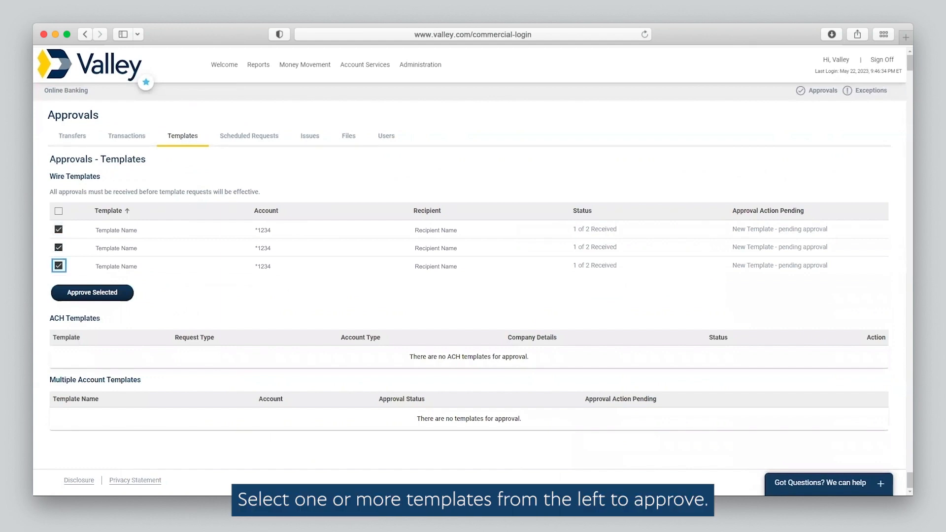
Approve the three checked wire templates and review scheduled requests awaiting approval
left_click(91, 293)
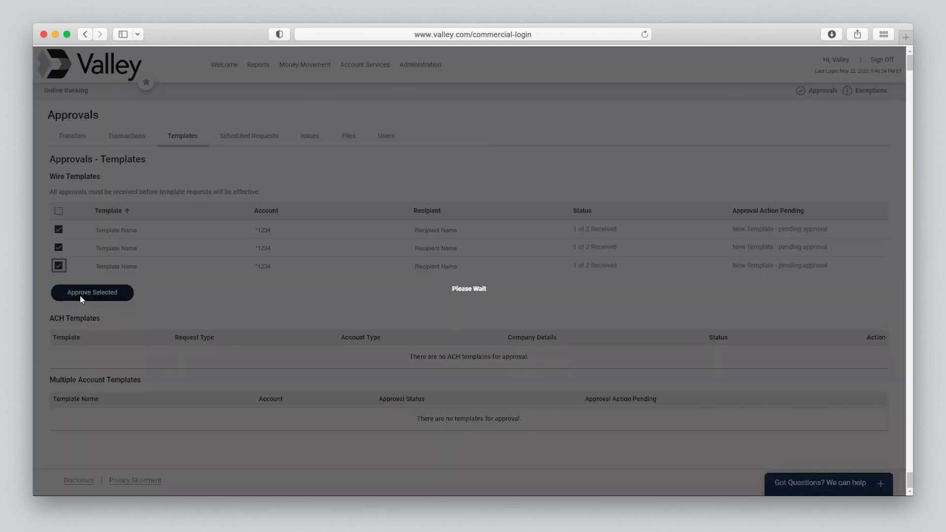
left_click(127, 135)
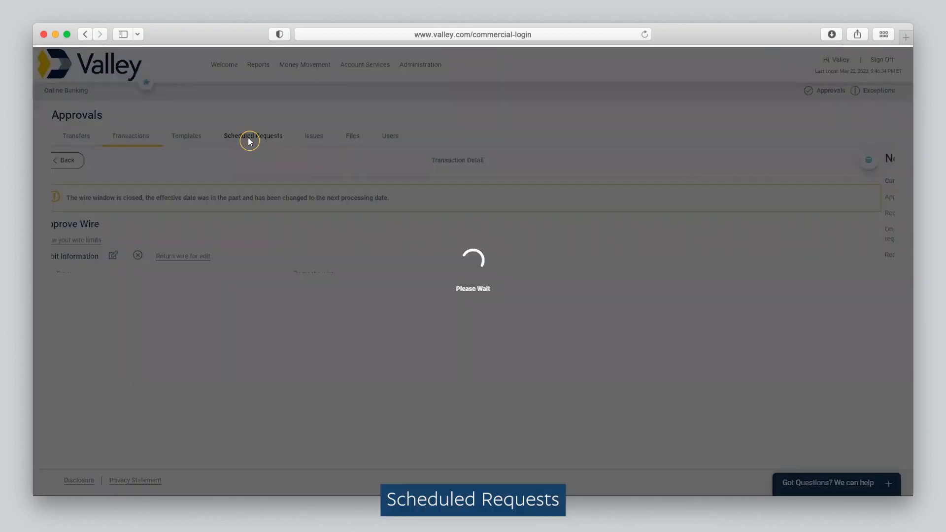
left_click(253, 135)
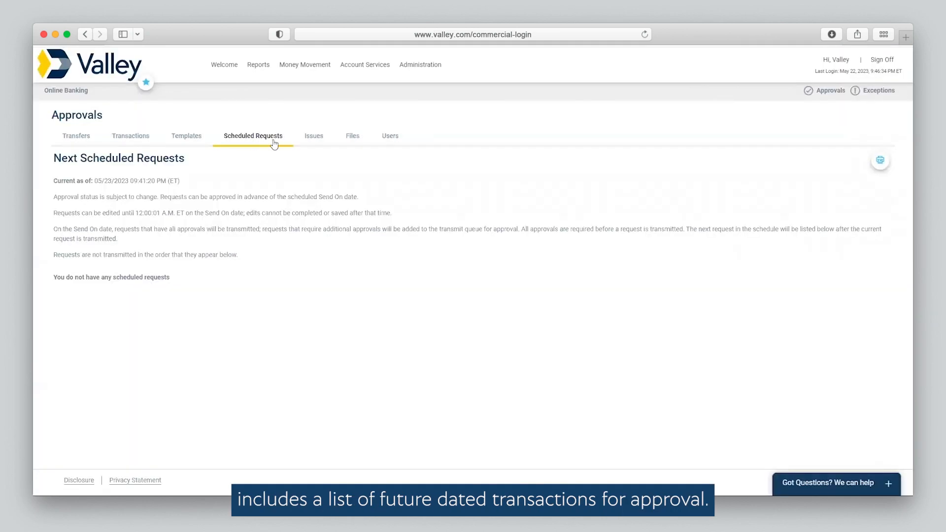
Review the Issues, Files and Users approval queues, finding only one ACH file pending
left_click(313, 135)
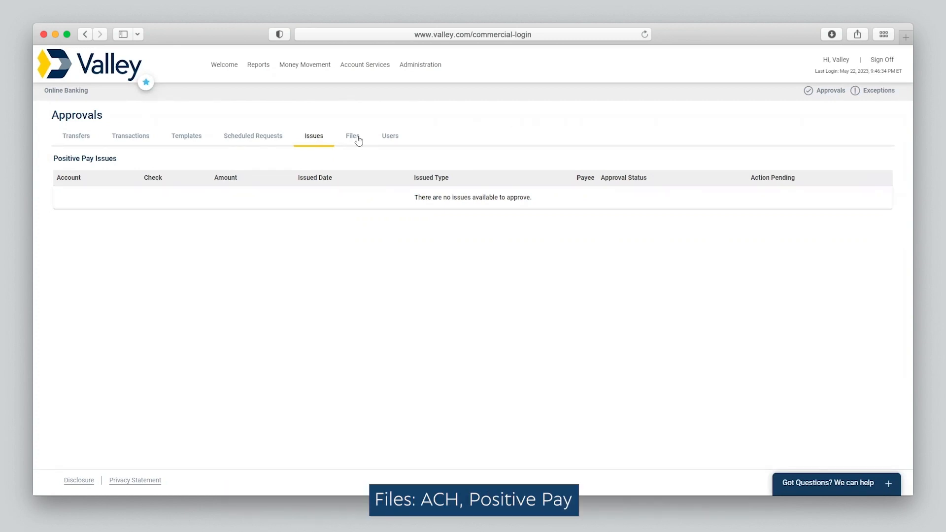
left_click(351, 136)
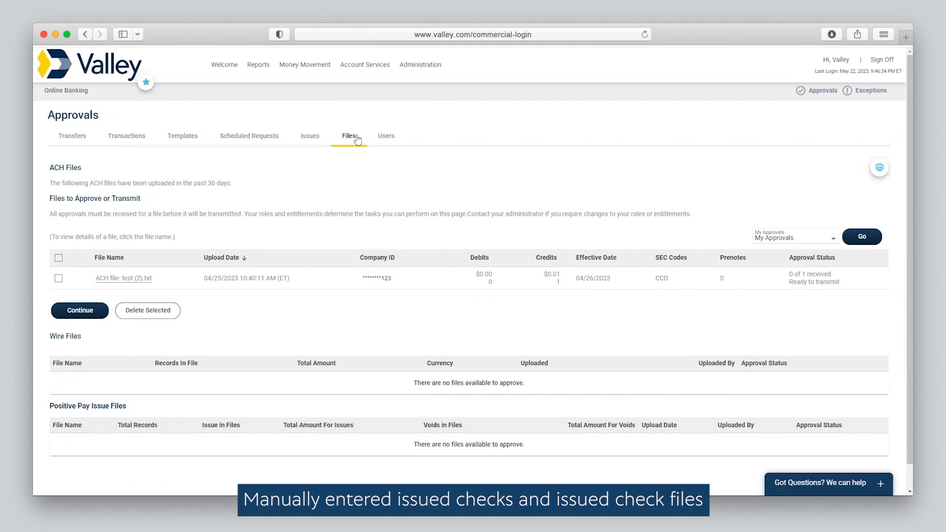
mouse_move(277, 165)
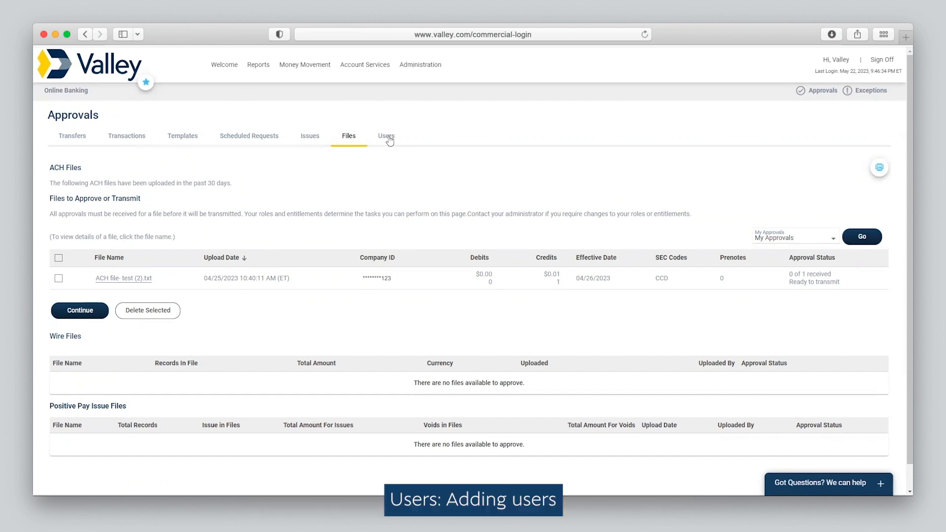
left_click(386, 136)
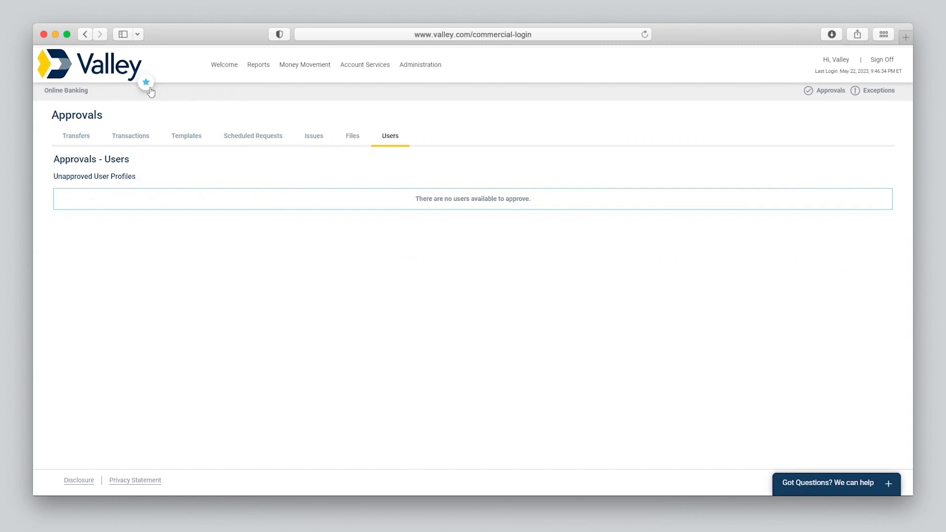
Open the Favorites list and start editing it before returning to the Welcome page
left_click(146, 83)
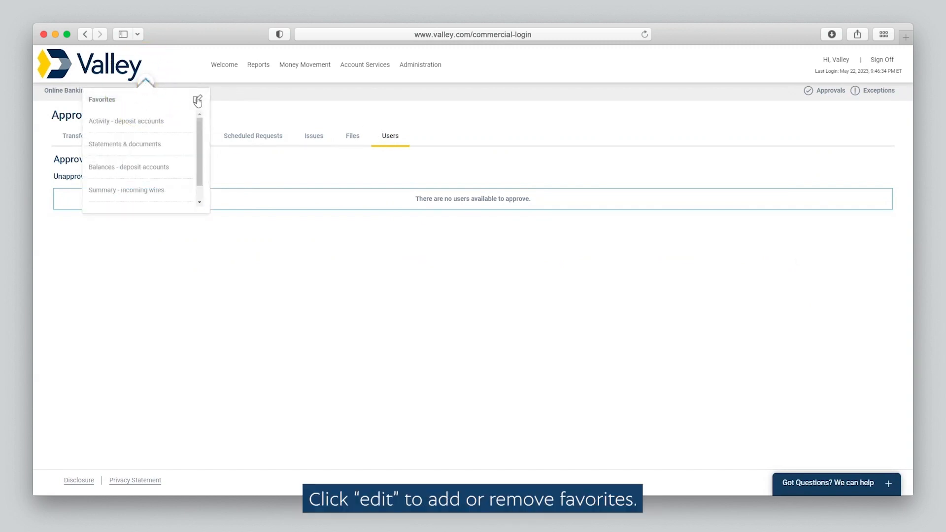
left_click(197, 99)
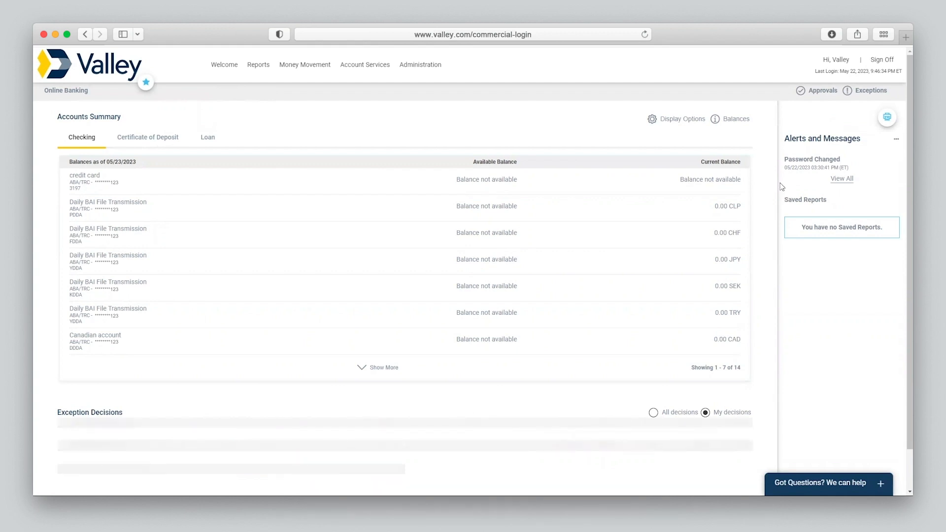
Visit Manage Alerts, then go to Reports > Deposit Account Reporting
left_click(257, 65)
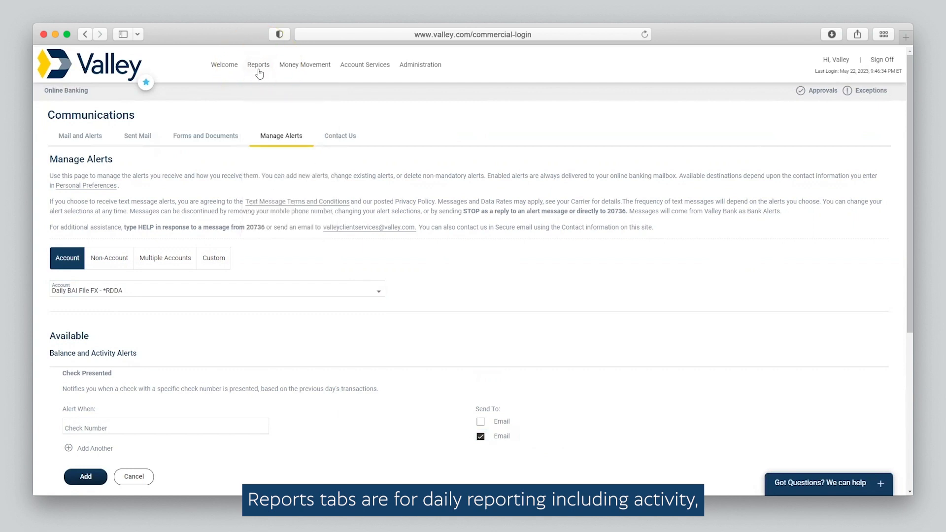
mouse_move(247, 81)
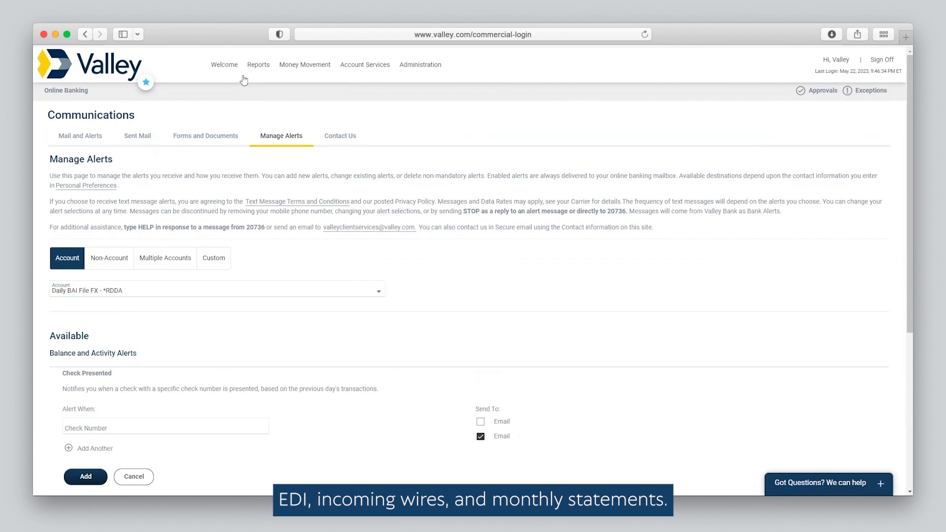
left_click(257, 65)
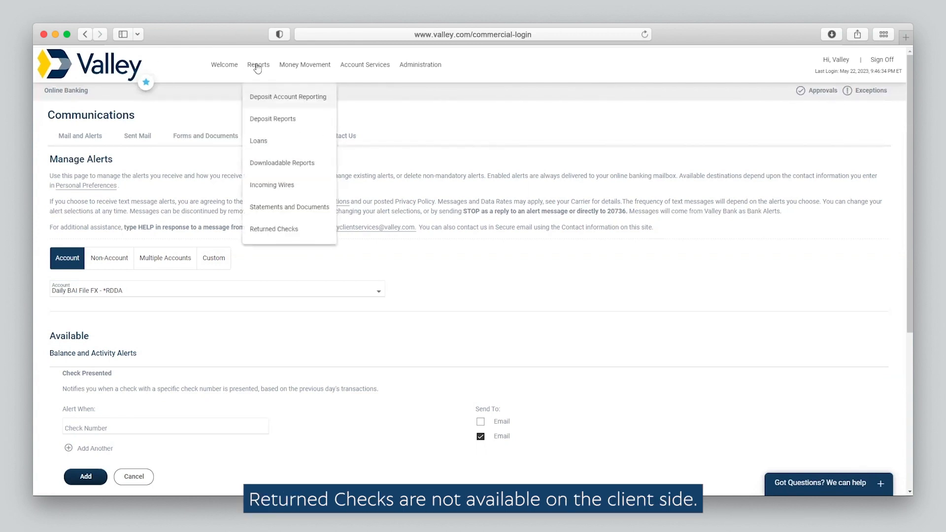
left_click(287, 96)
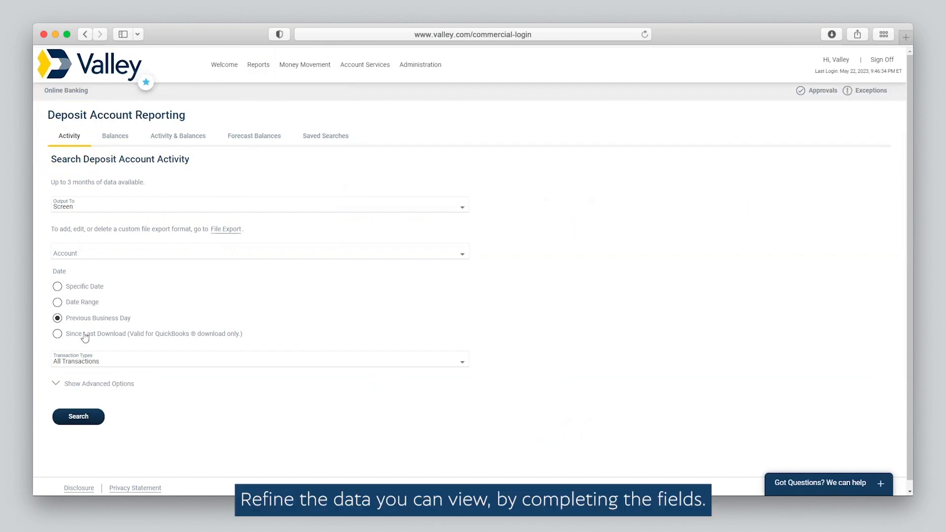
Choose accounts in the advanced activity search and save it as a report named Test
left_click(98, 384)
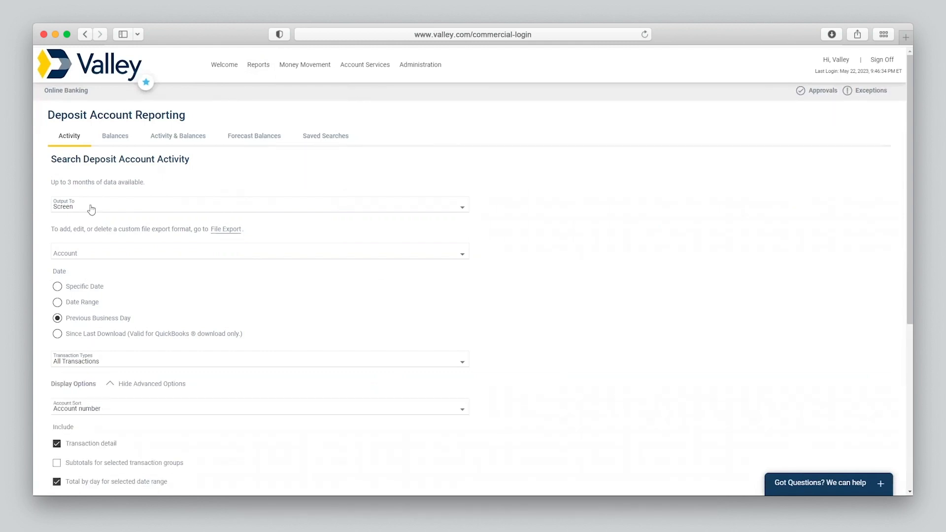
left_click(259, 254)
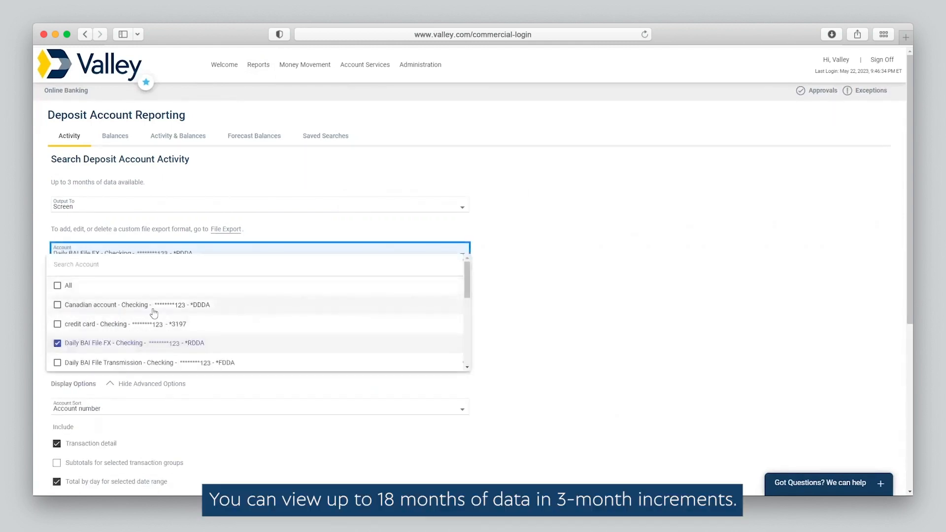
left_click(64, 286)
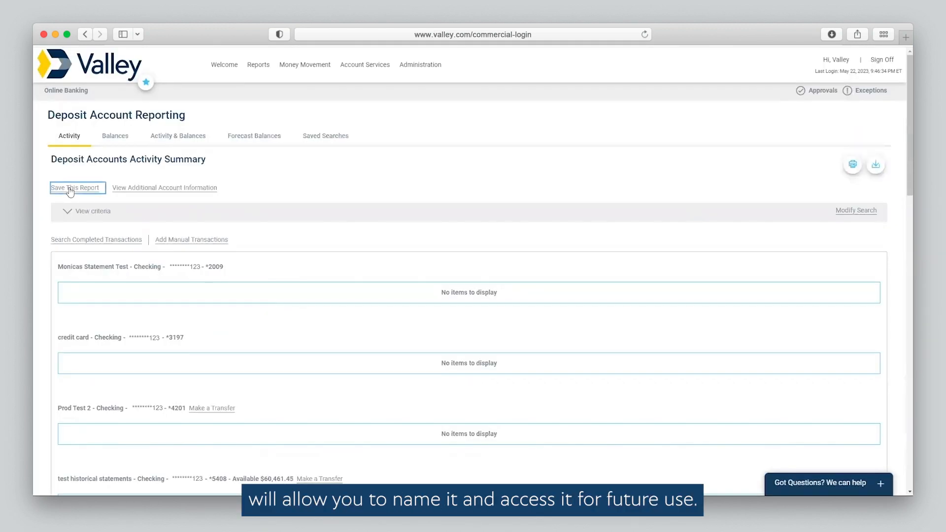
left_click(74, 187)
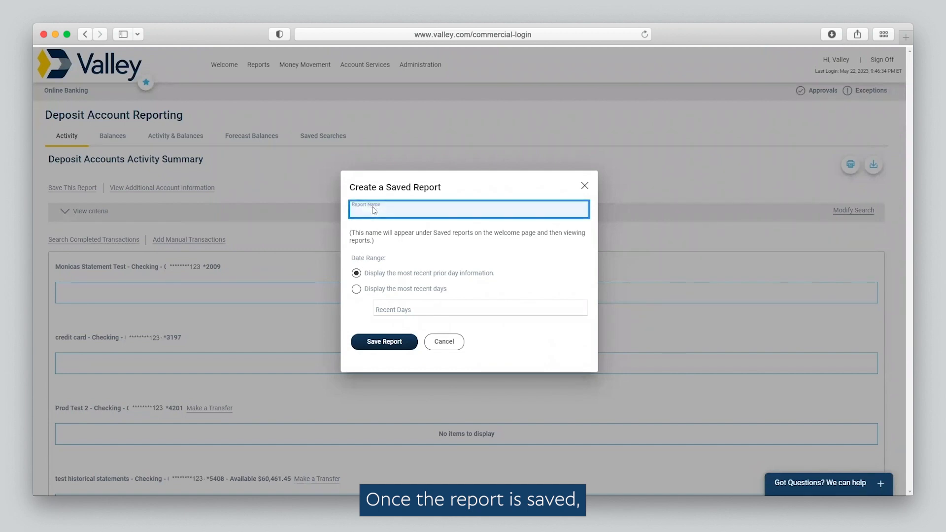
left_click(383, 342)
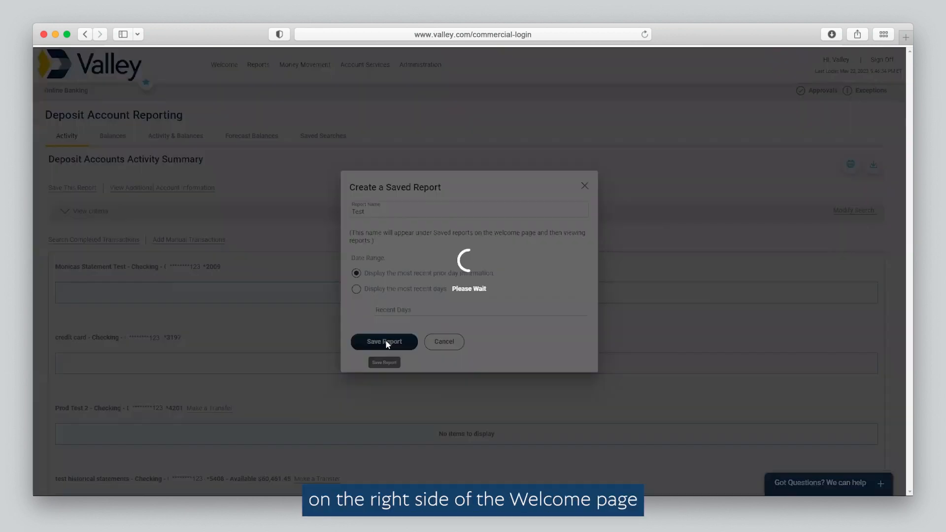
left_click(384, 342)
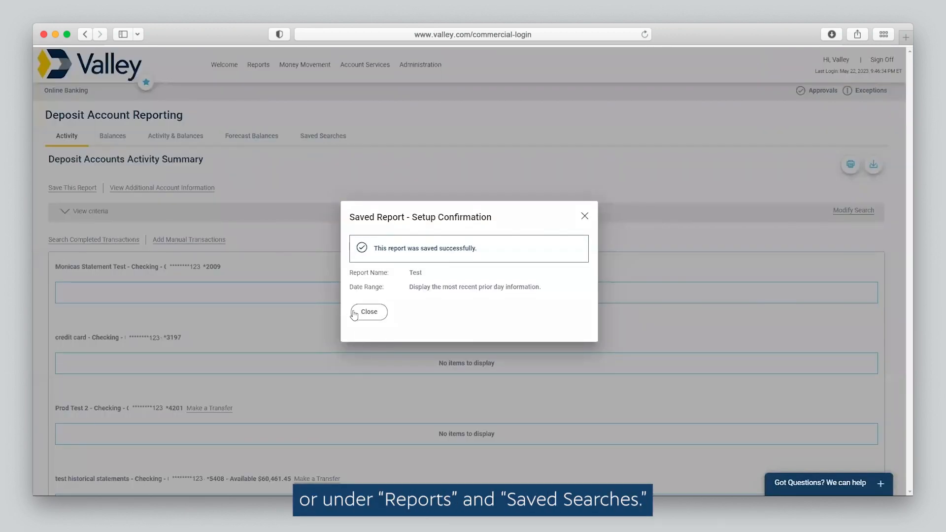
left_click(367, 313)
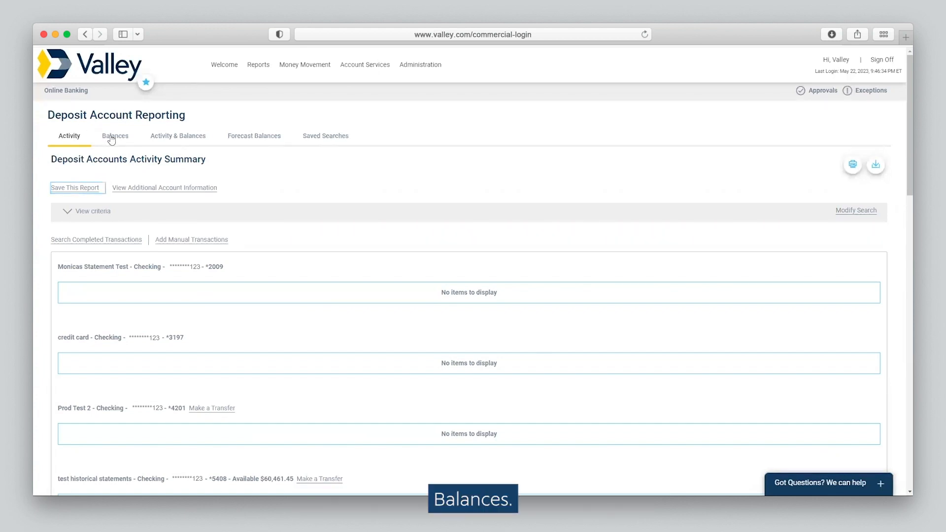
Review the Balances, Activity & Balances, Forecast Balances and Saved Searches tabs listing Test
left_click(114, 136)
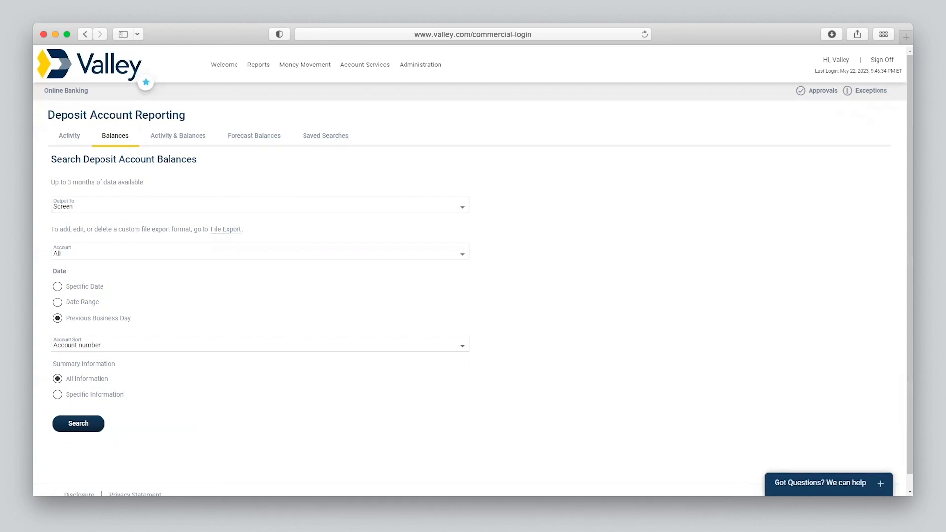
left_click(178, 136)
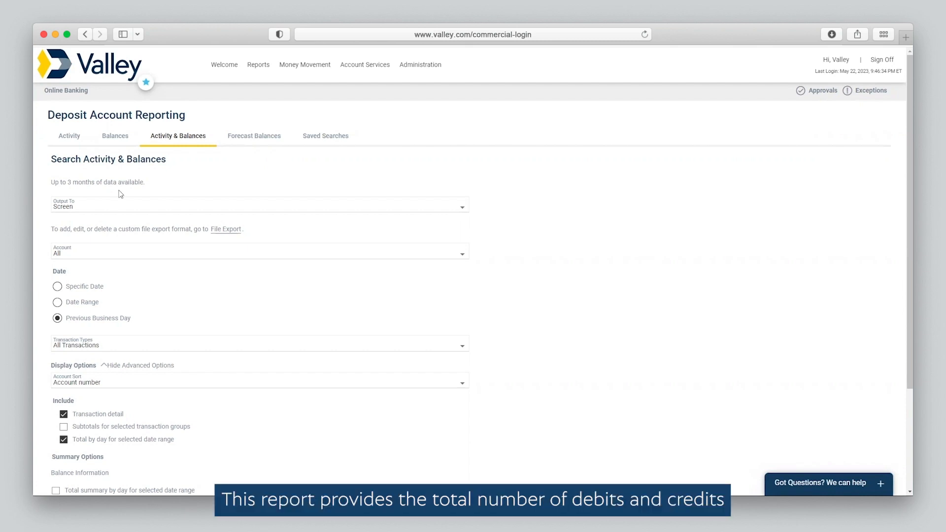
left_click(254, 136)
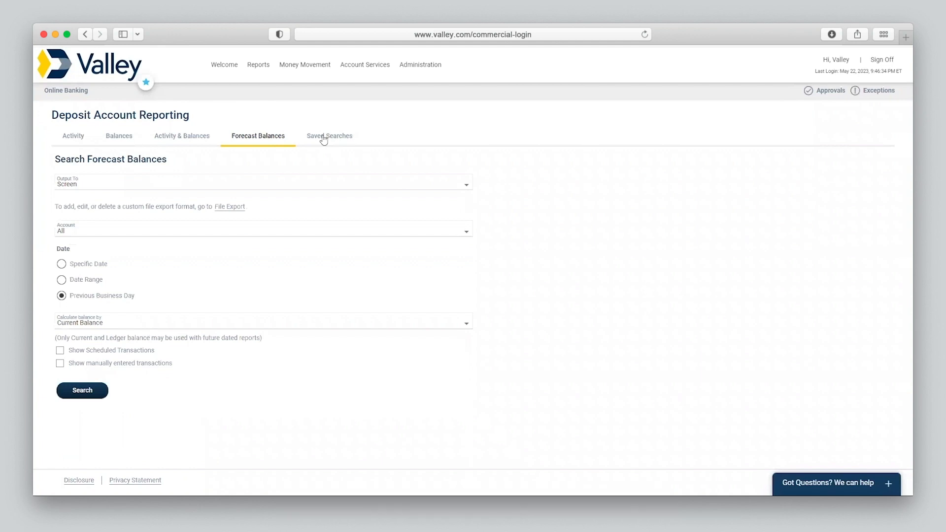
left_click(329, 135)
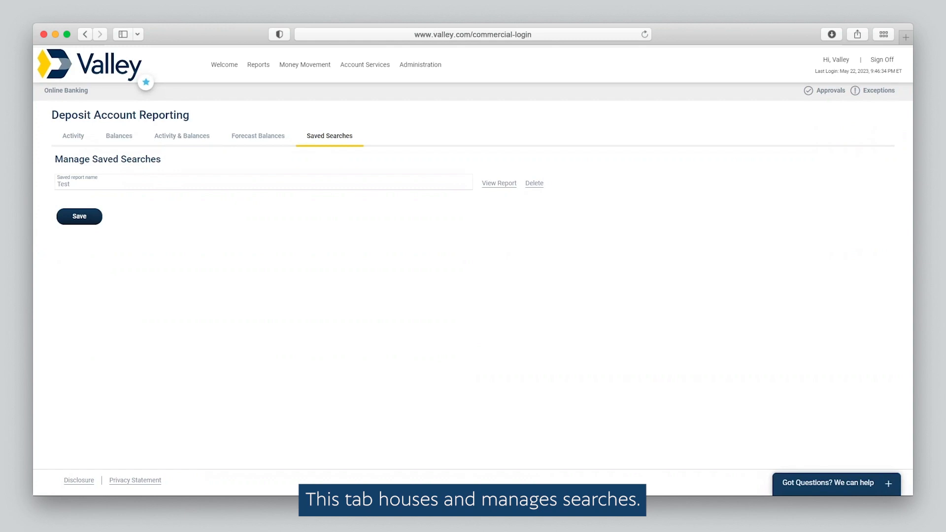
left_click(257, 65)
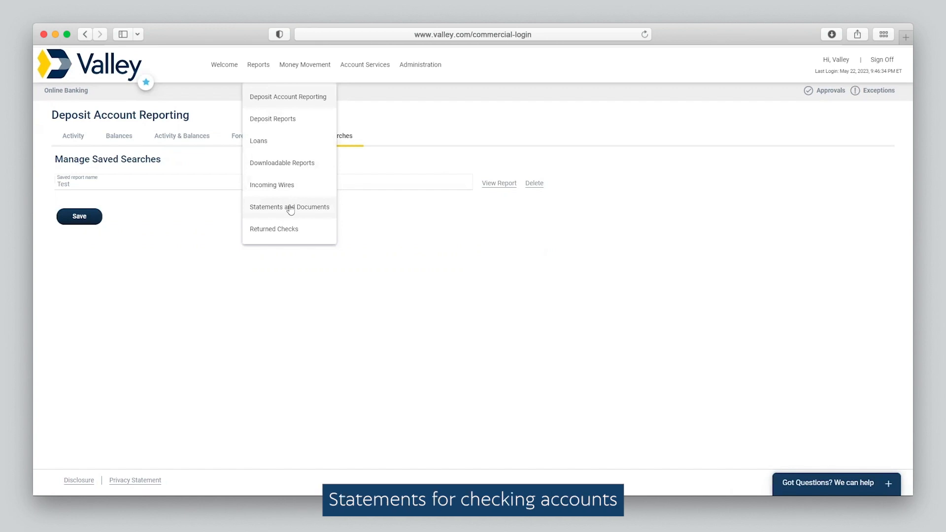
Go to Reports > Statements and Documents to reach the Online Documents page
left_click(289, 206)
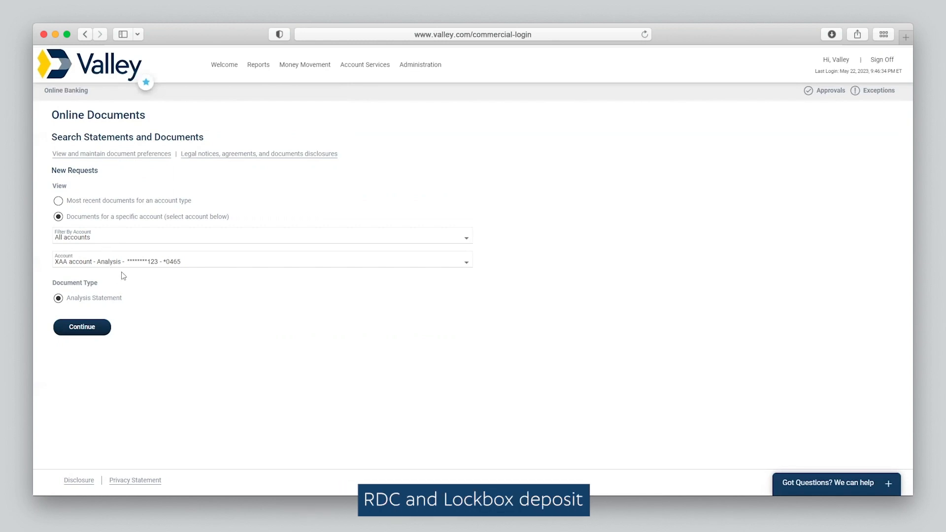
mouse_move(111, 242)
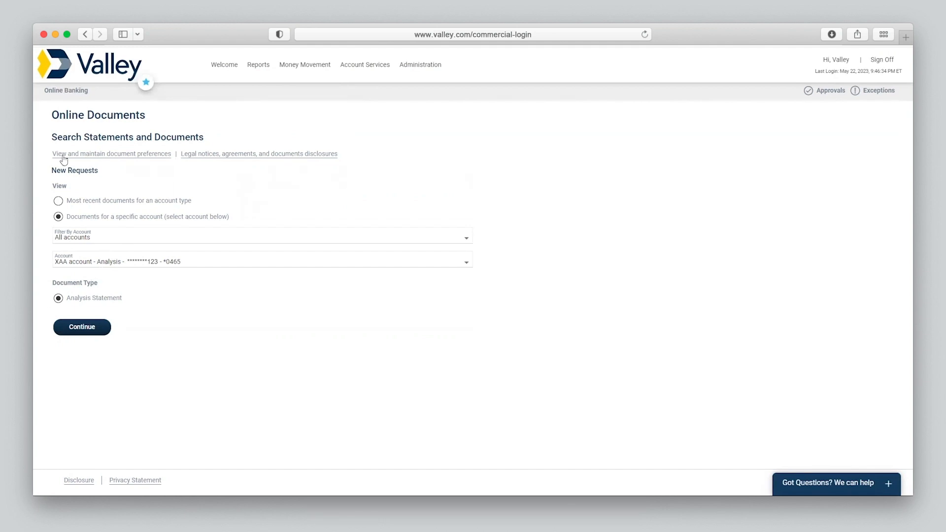
Set the *7200 - 07003 loan notice delivery to Paper and save the document preferences
left_click(112, 154)
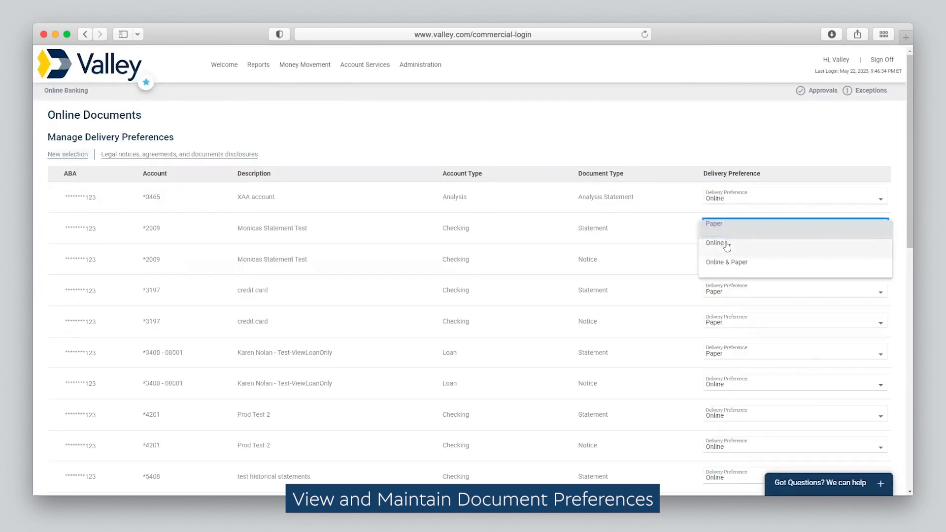
scroll("down", 3)
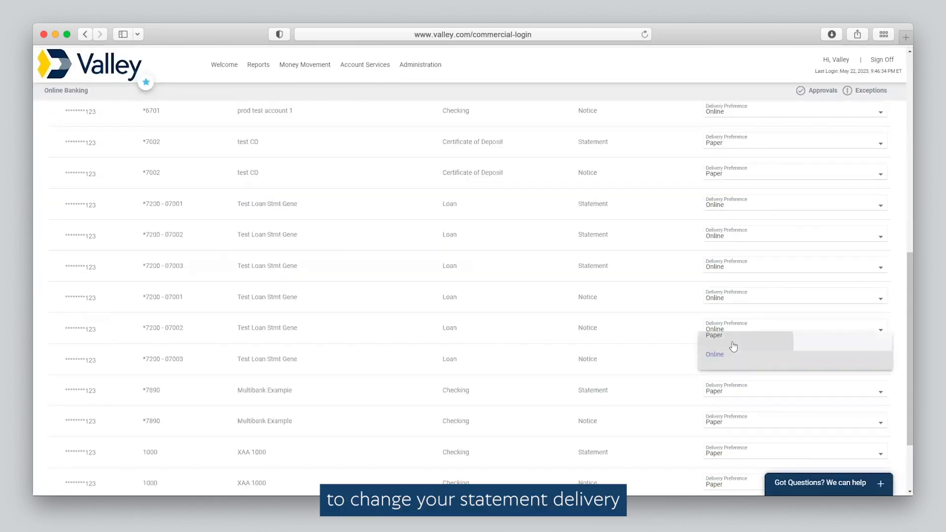
left_click(714, 354)
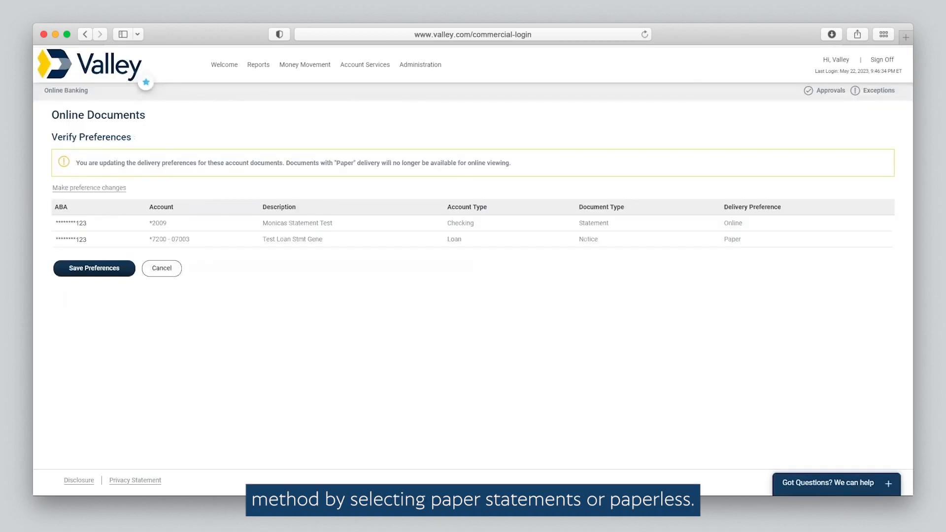
left_click(93, 268)
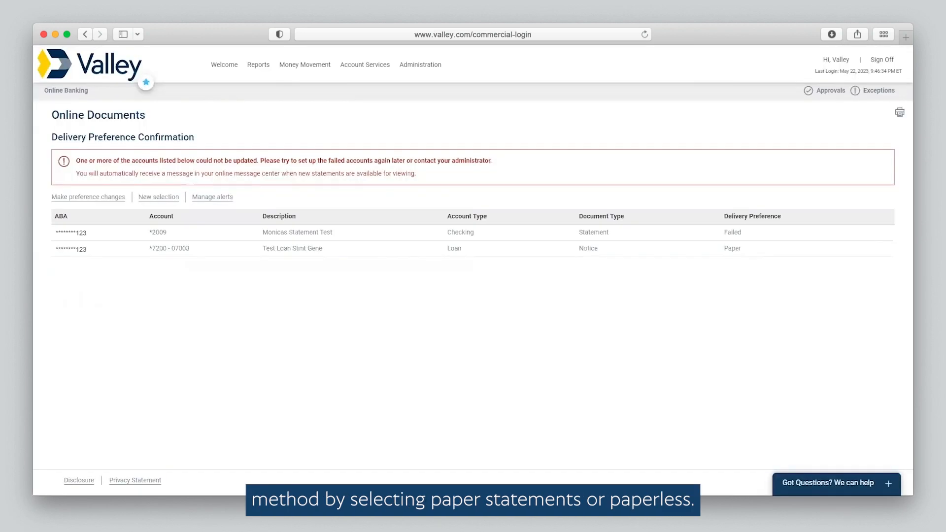
left_click(304, 65)
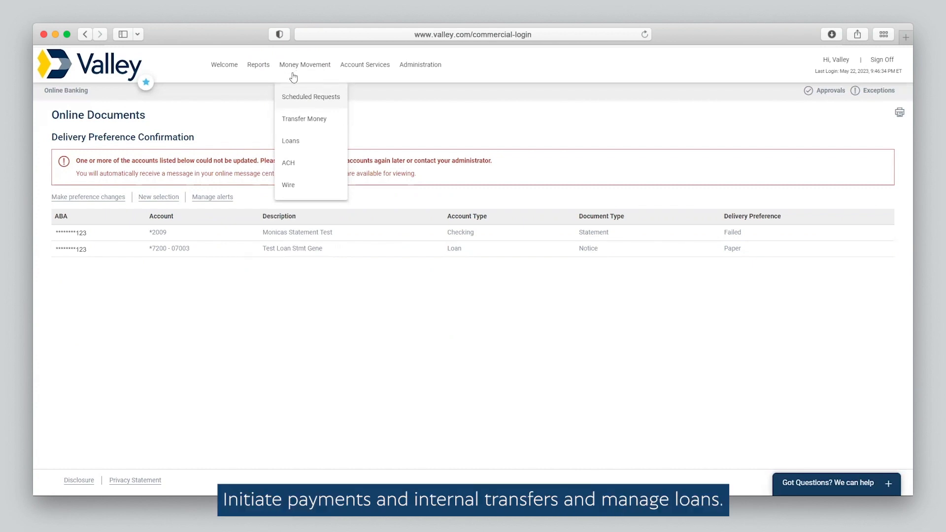
mouse_move(296, 116)
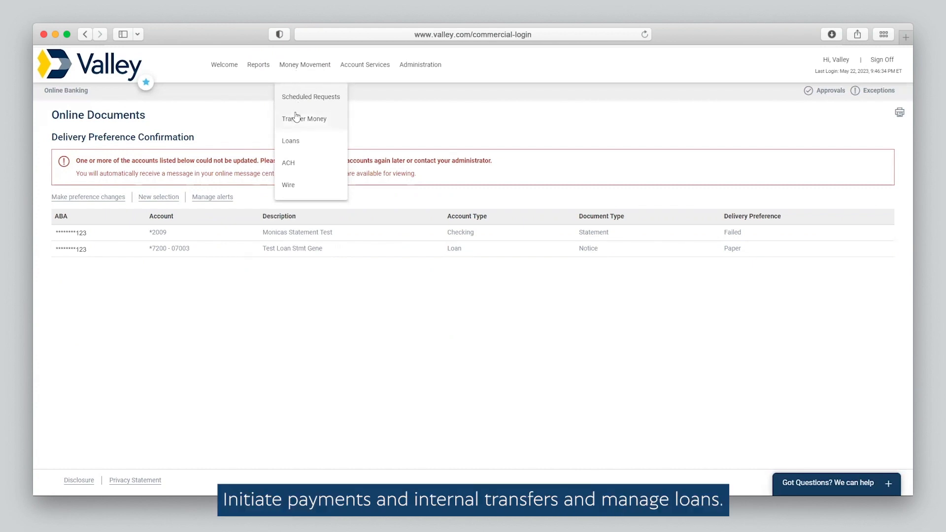
Go to Money Movement > Transfer Money and switch to the Multiple Account transfer form
left_click(304, 118)
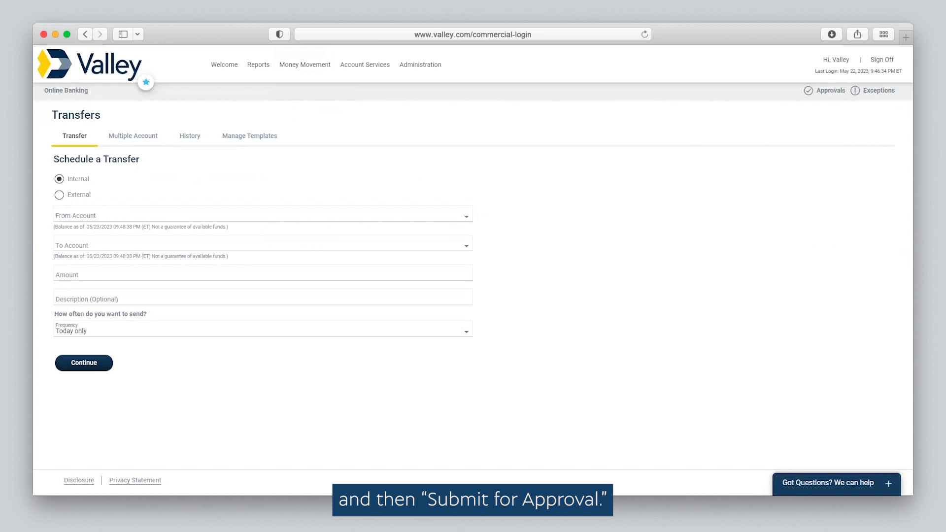
left_click(133, 136)
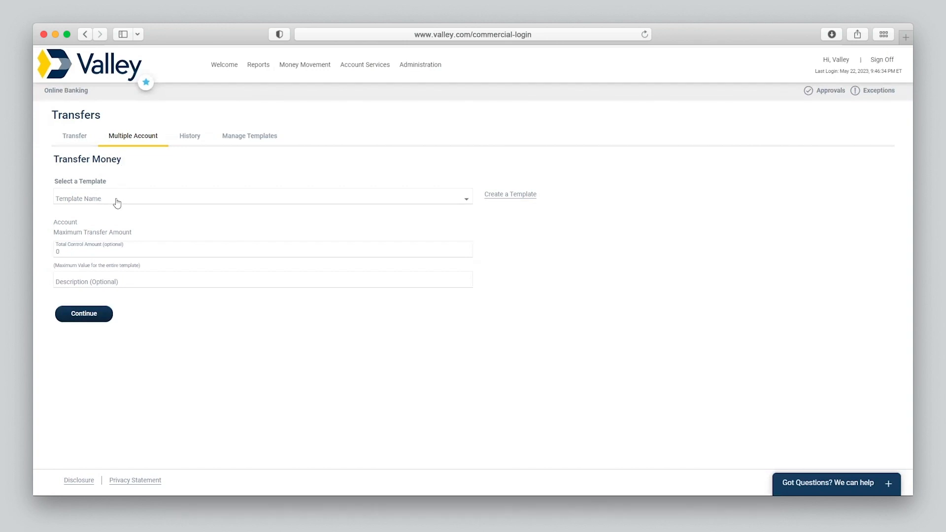
Preview the test d1 transfer template, then move on to the transfer History search
left_click(262, 198)
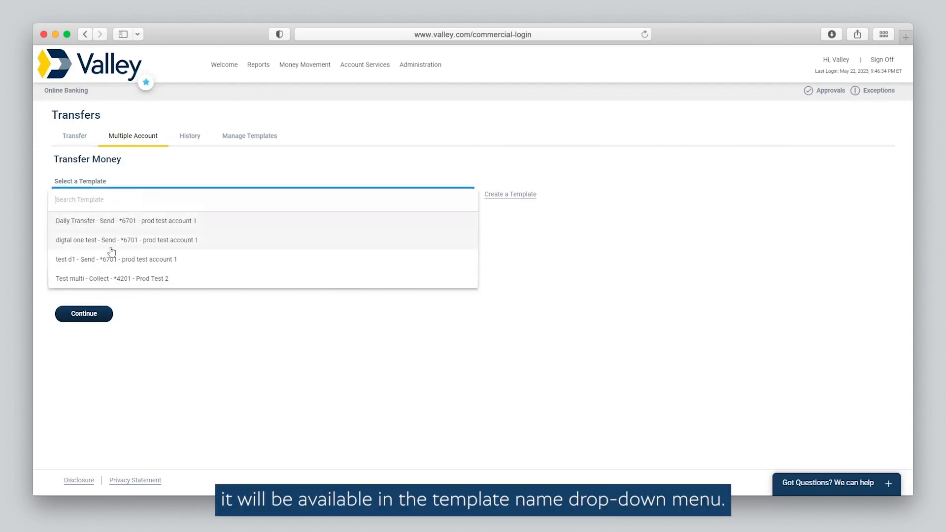
left_click(116, 259)
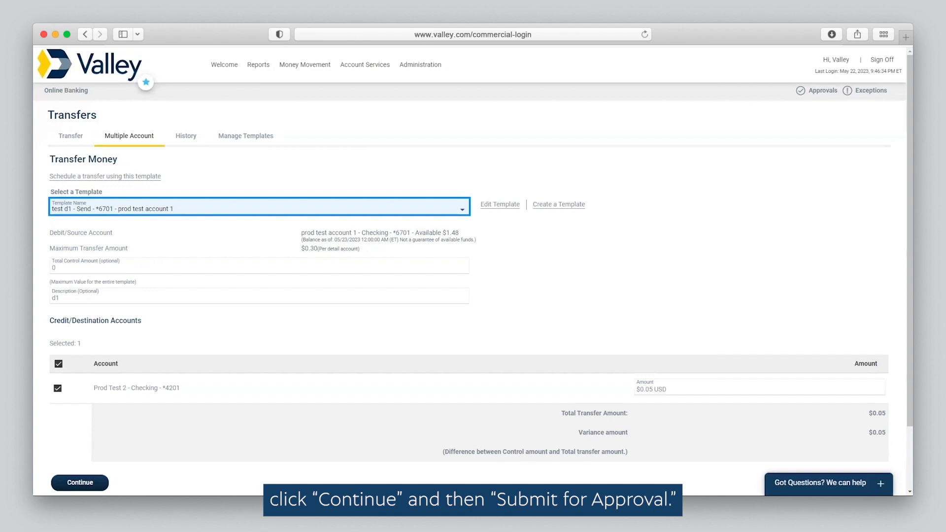
left_click(186, 135)
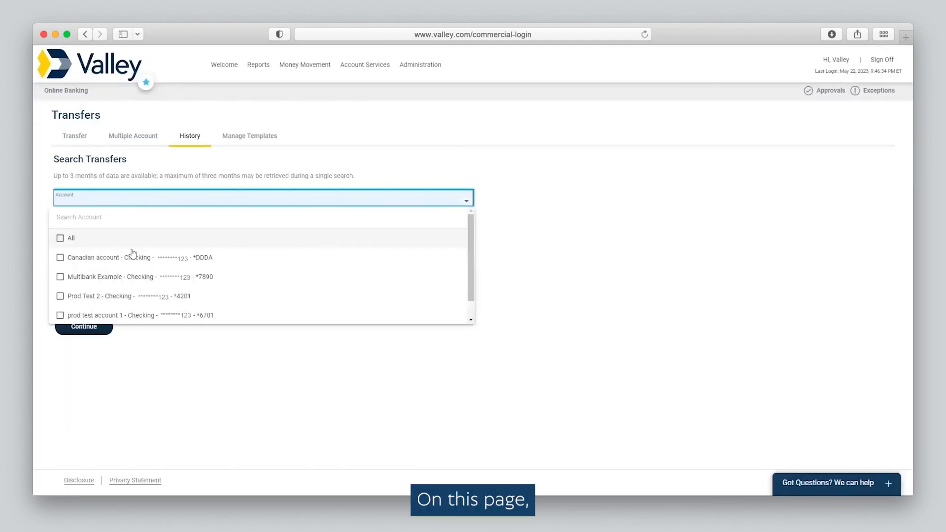
View the digital one test template sending $0.20 to Prod Test 2 from Manage Templates
left_click(71, 237)
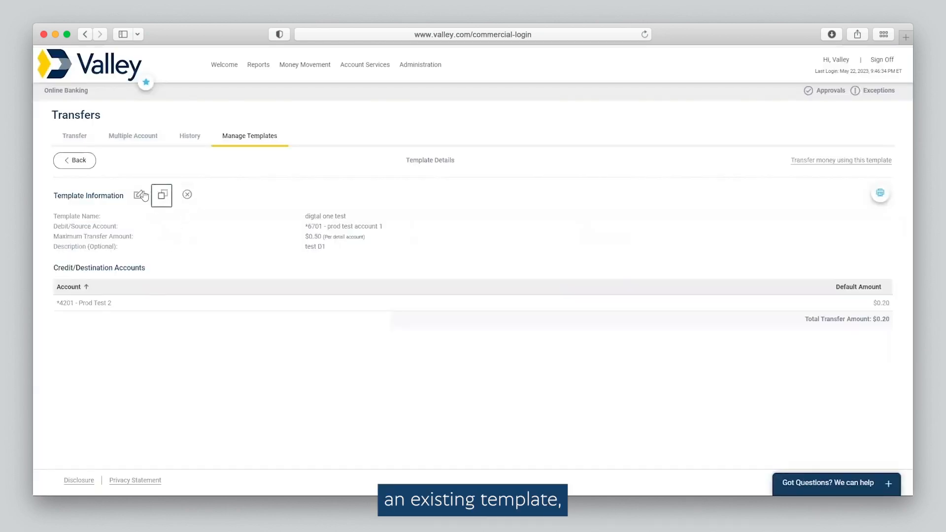
left_click(138, 195)
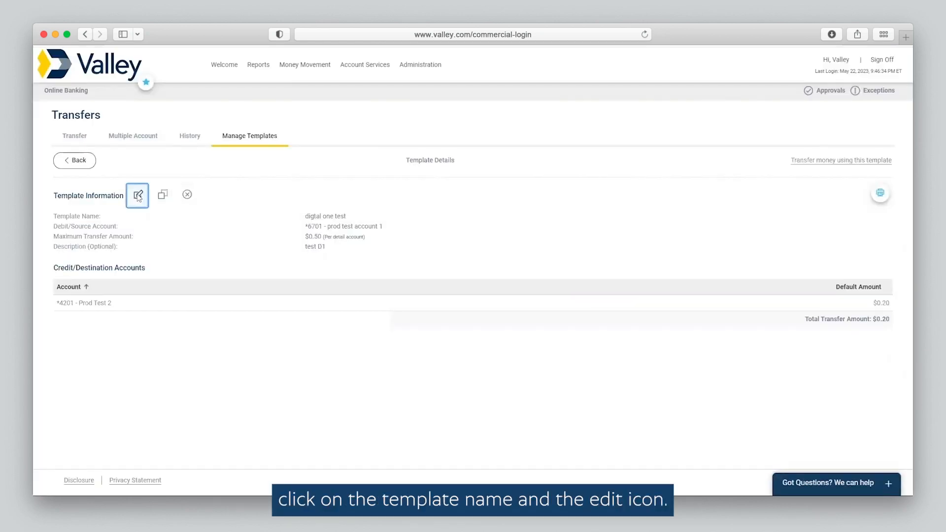
left_click(364, 65)
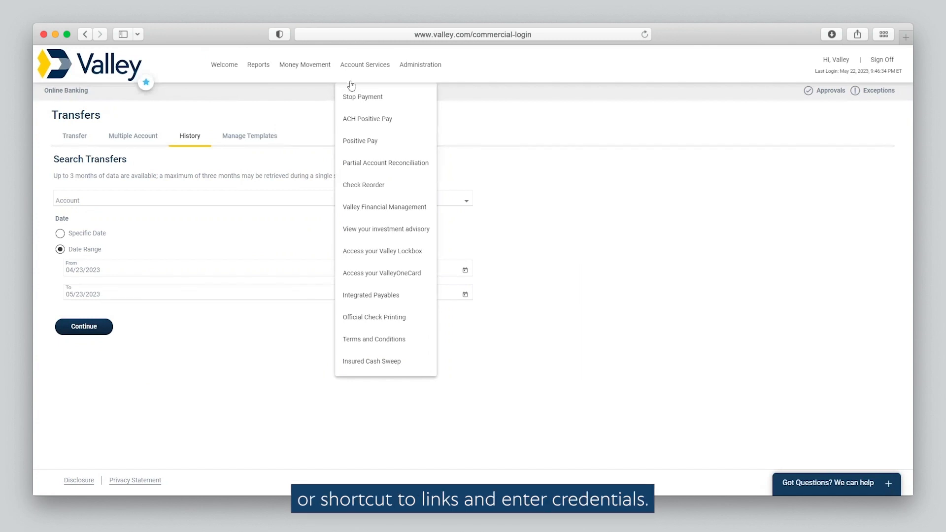
mouse_move(360, 141)
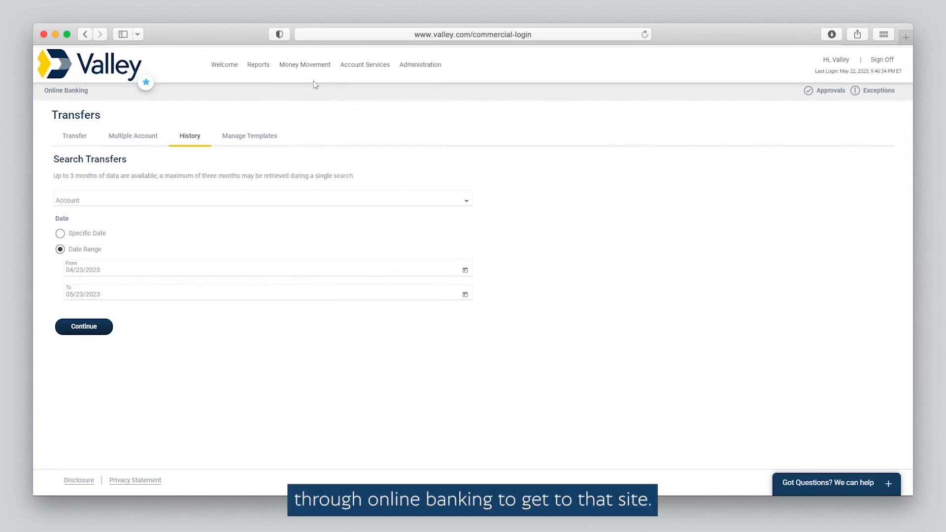
Go to Stop Payment from the Account Services menu
left_click(364, 65)
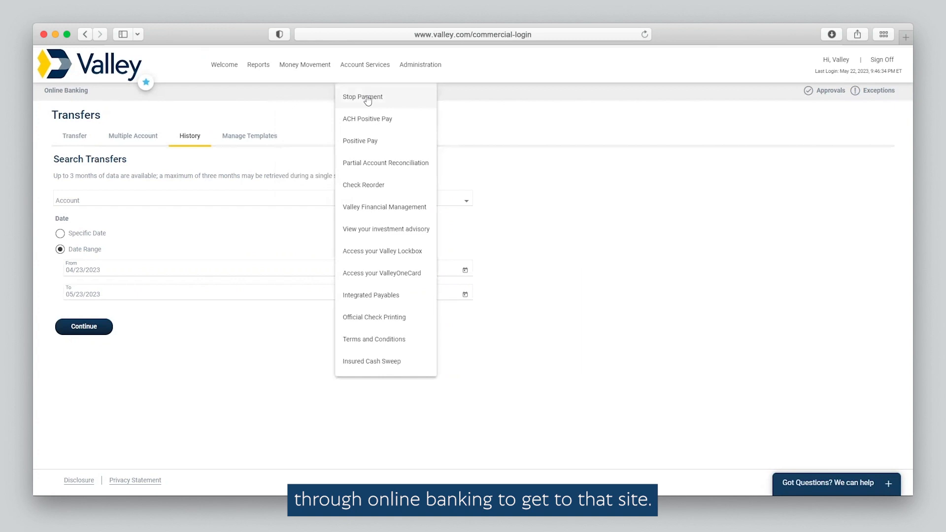
left_click(362, 96)
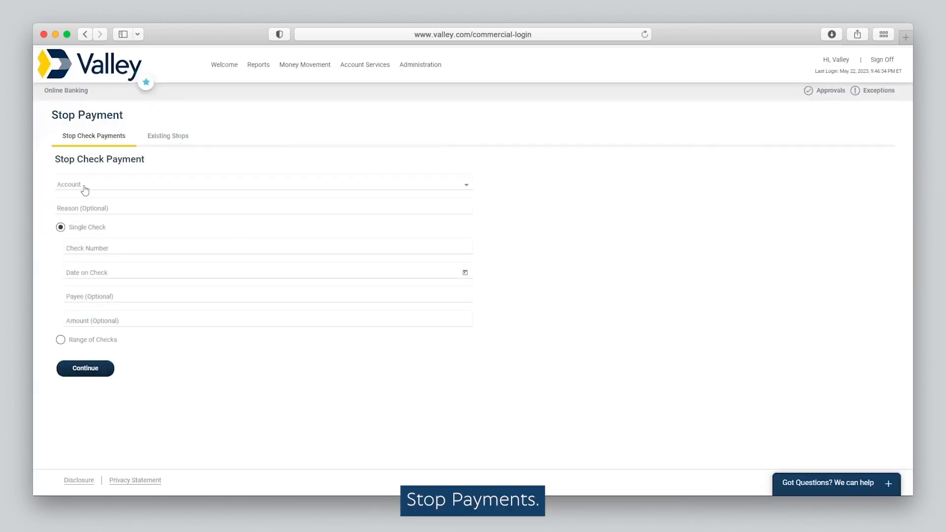
Enter a stop for check 1234 dated 05/16/2023 on Prod Test 2 and continue
left_click(262, 184)
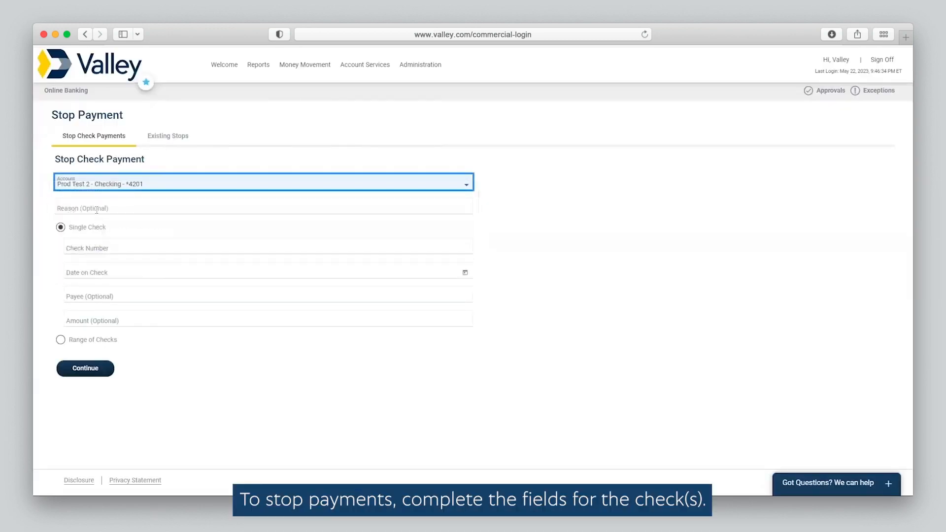
left_click(267, 248)
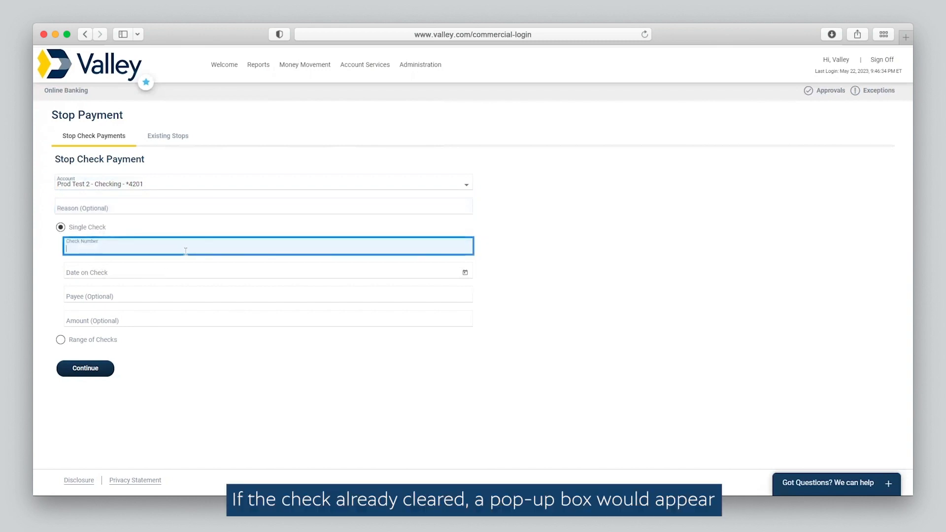
type("1234")
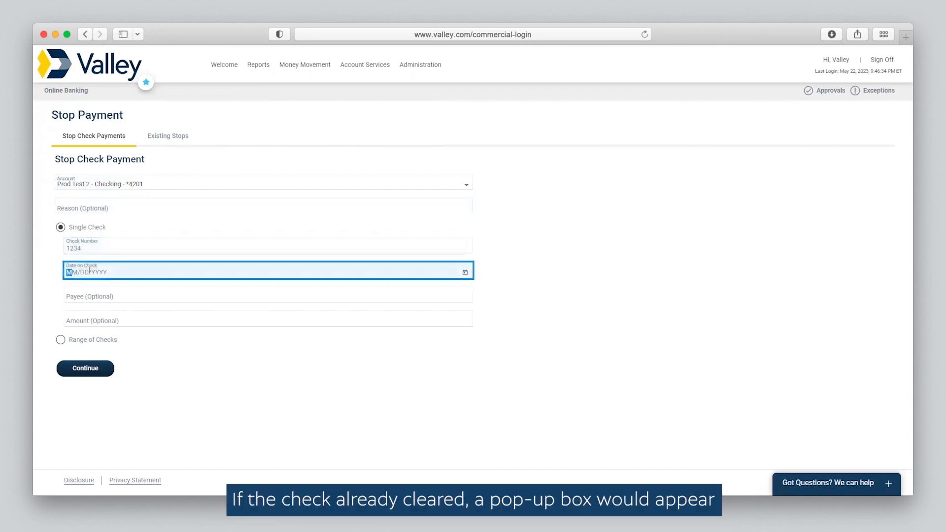
left_click(464, 271)
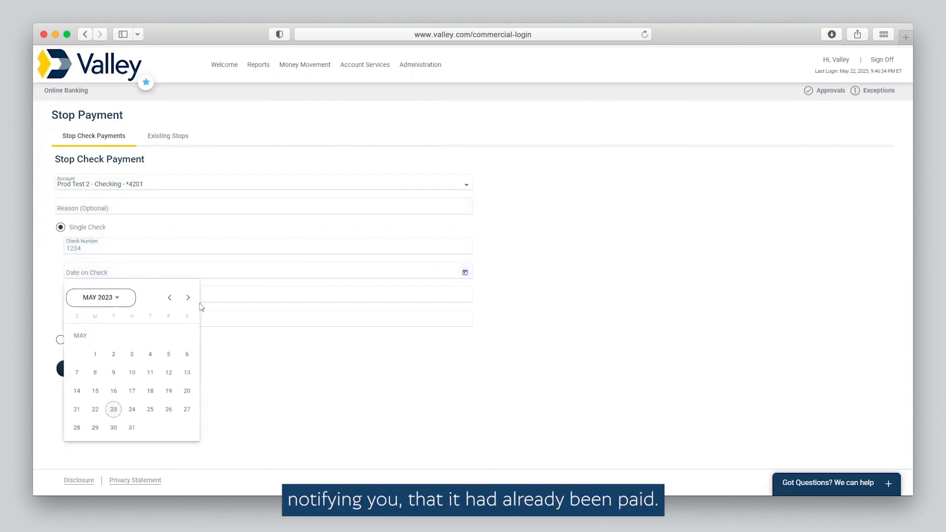
left_click(113, 390)
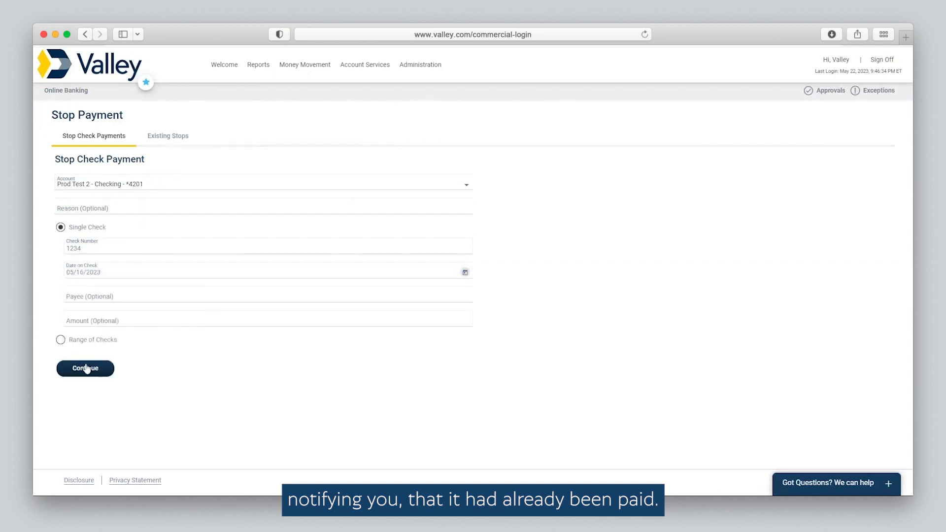
left_click(167, 136)
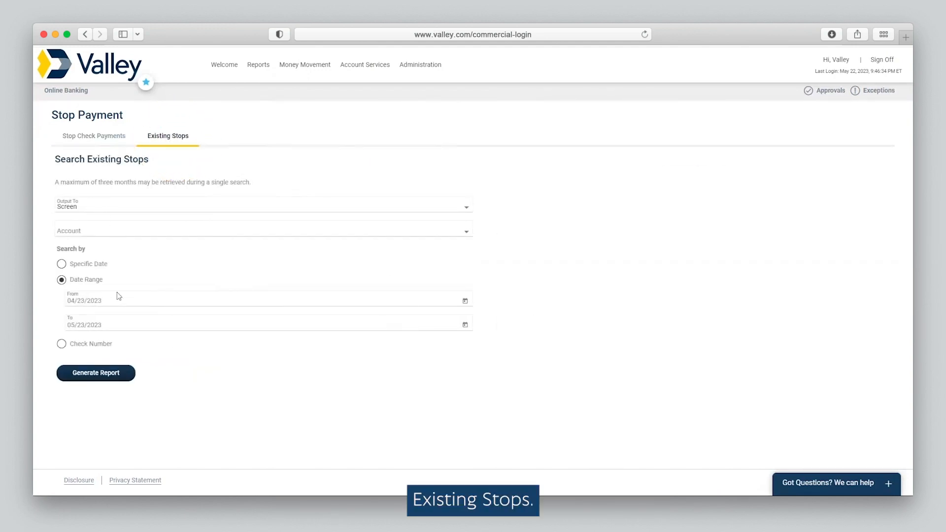